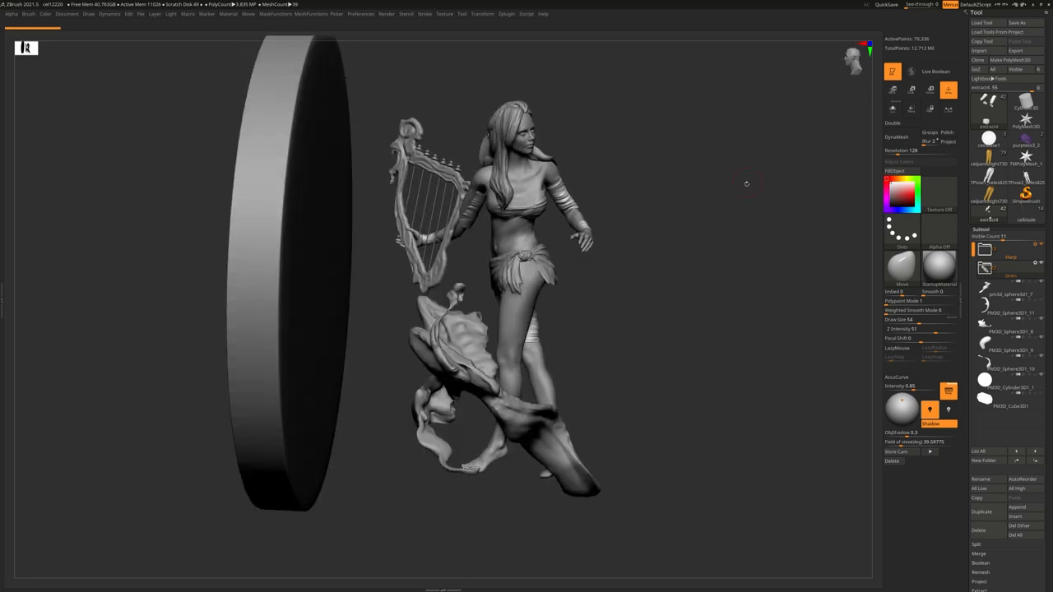
- Orbit the harp-player medallion face-on, then side-on, before leaving ZBrush for the browser
drag(746, 184, 777, 162)
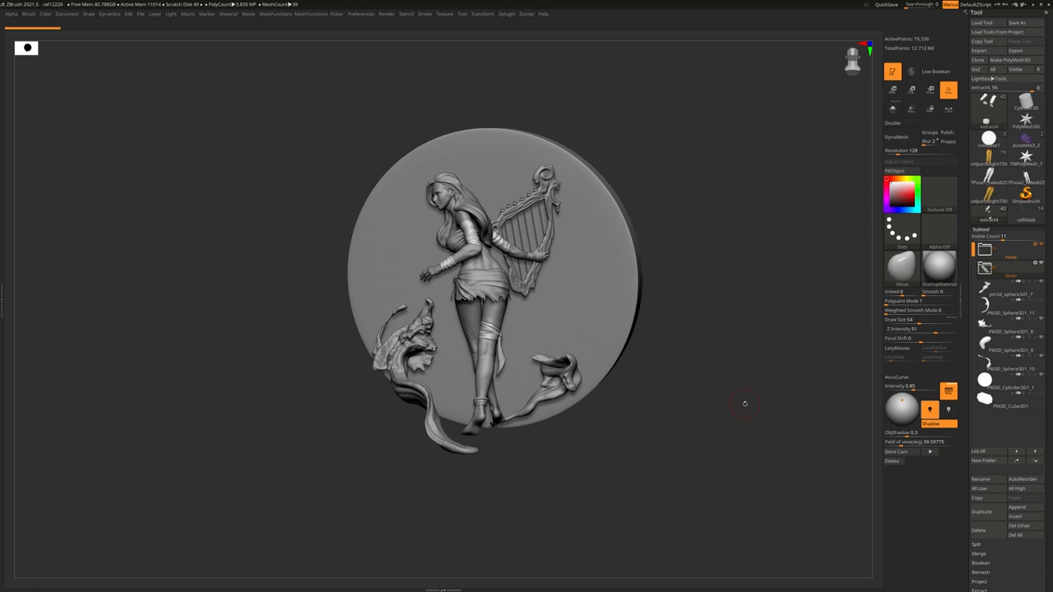
mouse_move(716, 160)
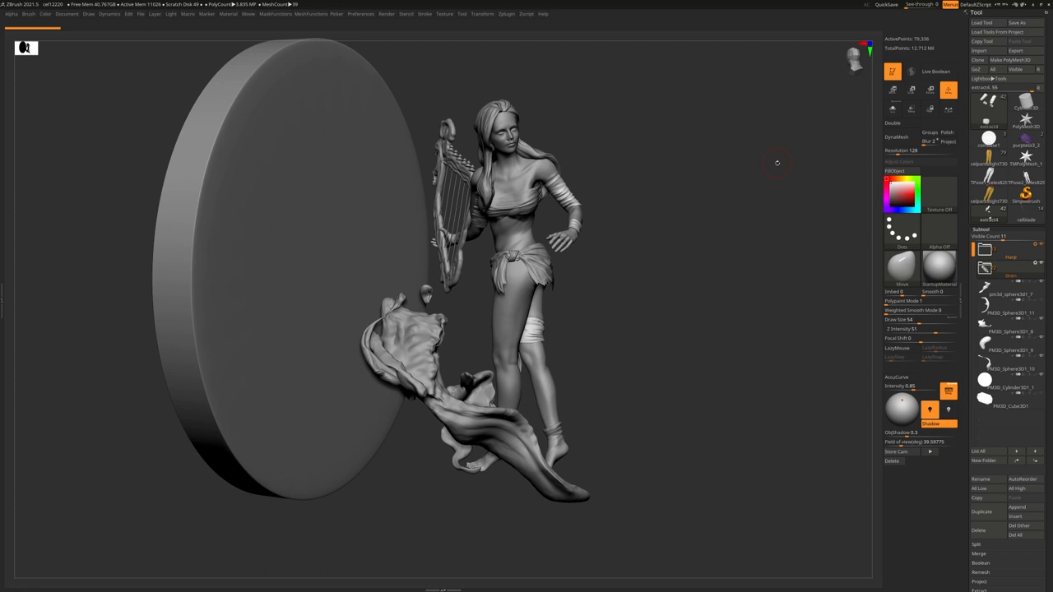
drag(778, 162, 724, 188)
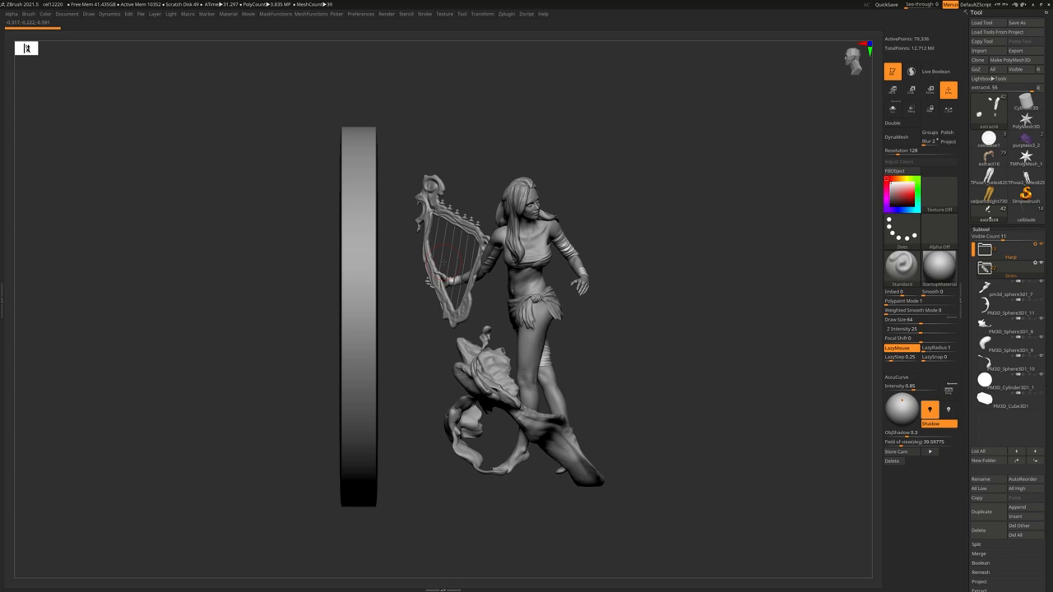
mouse_move(395, 237)
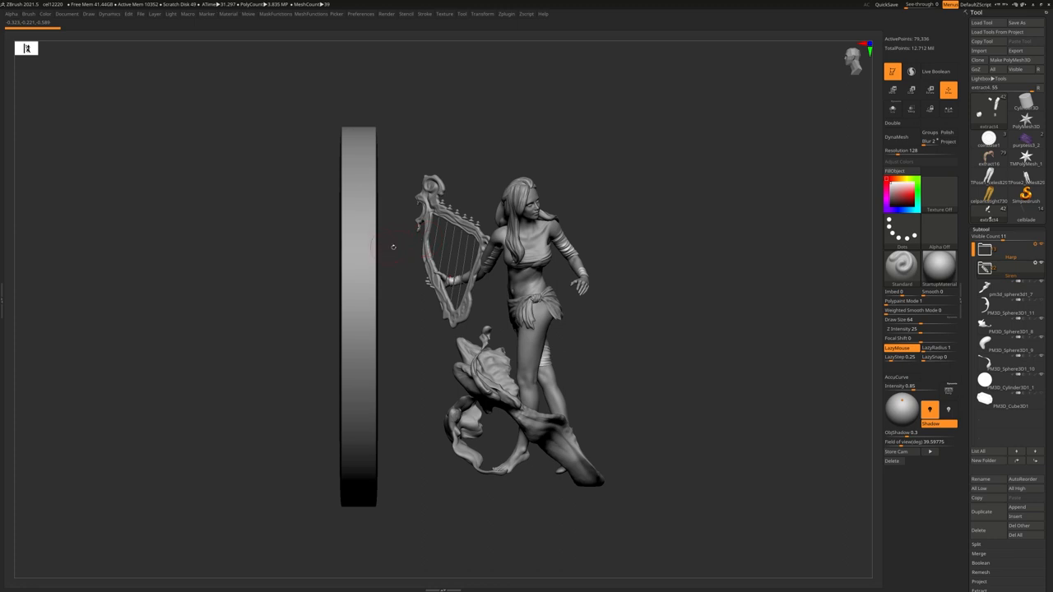
mouse_move(404, 225)
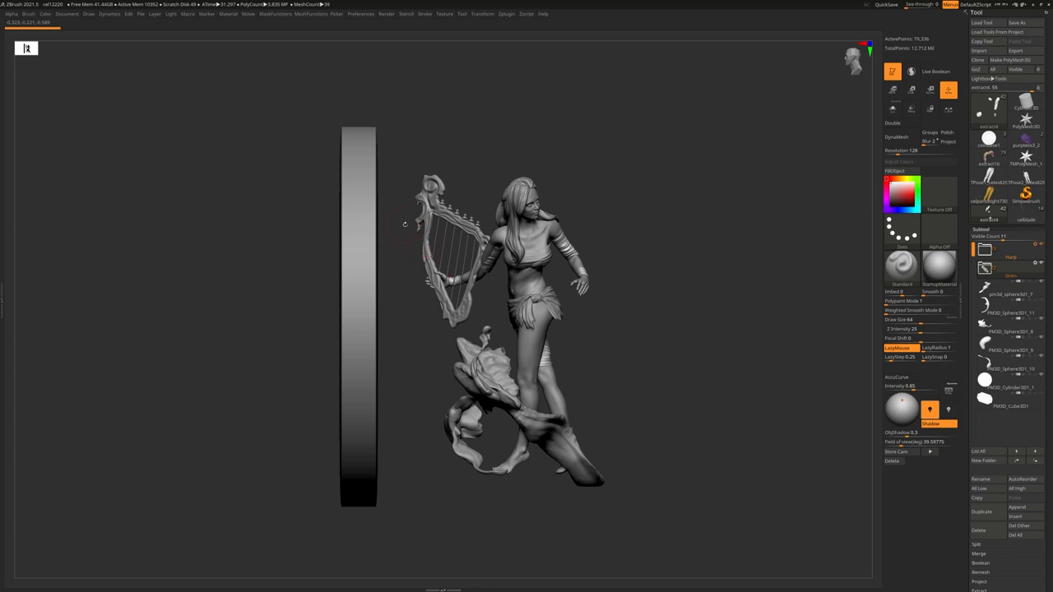
mouse_move(642, 215)
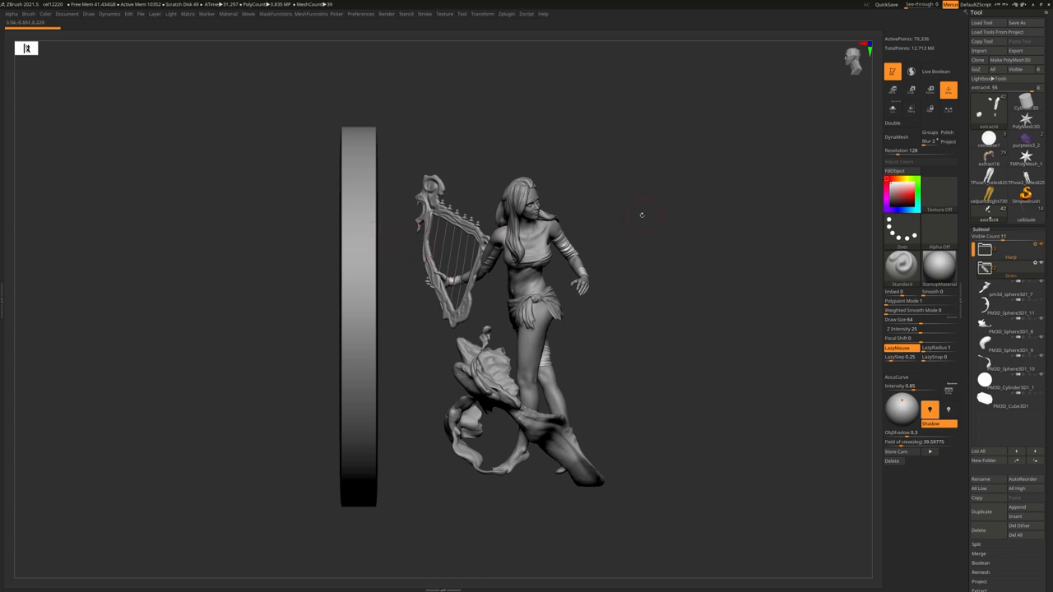
mouse_move(650, 210)
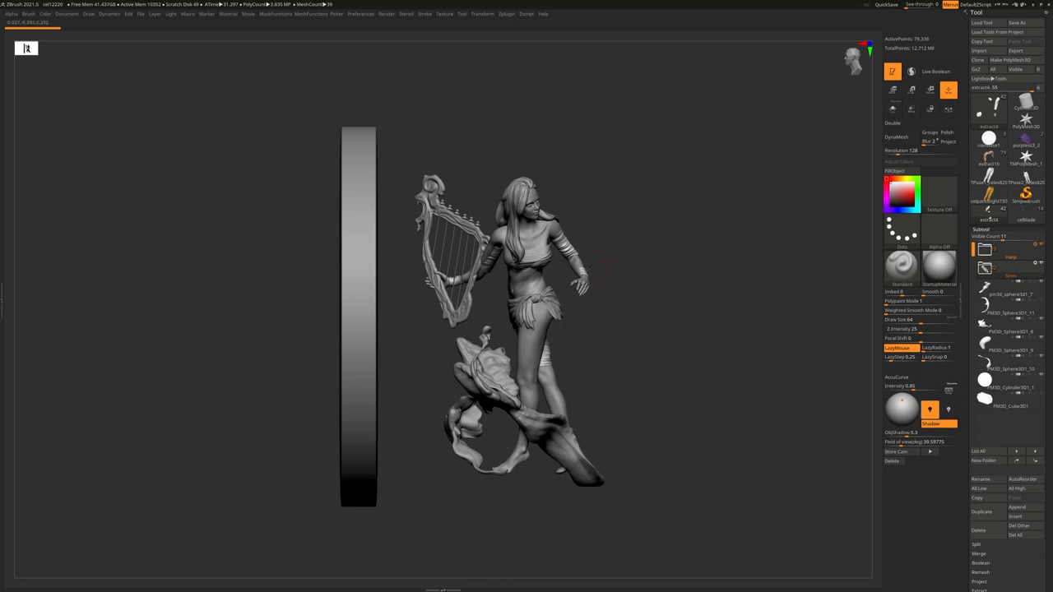
mouse_move(443, 470)
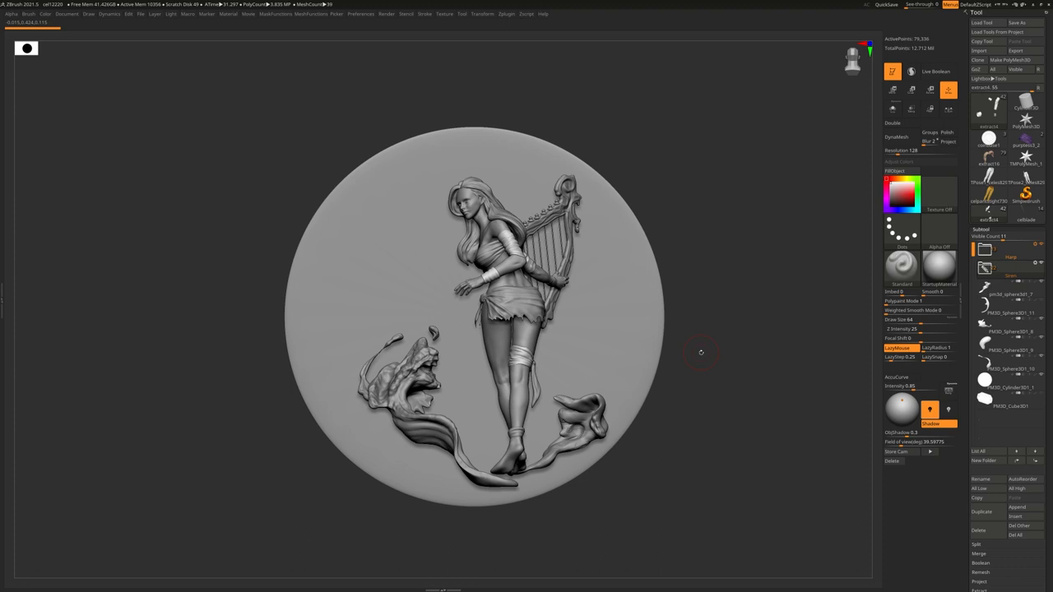
mouse_move(737, 251)
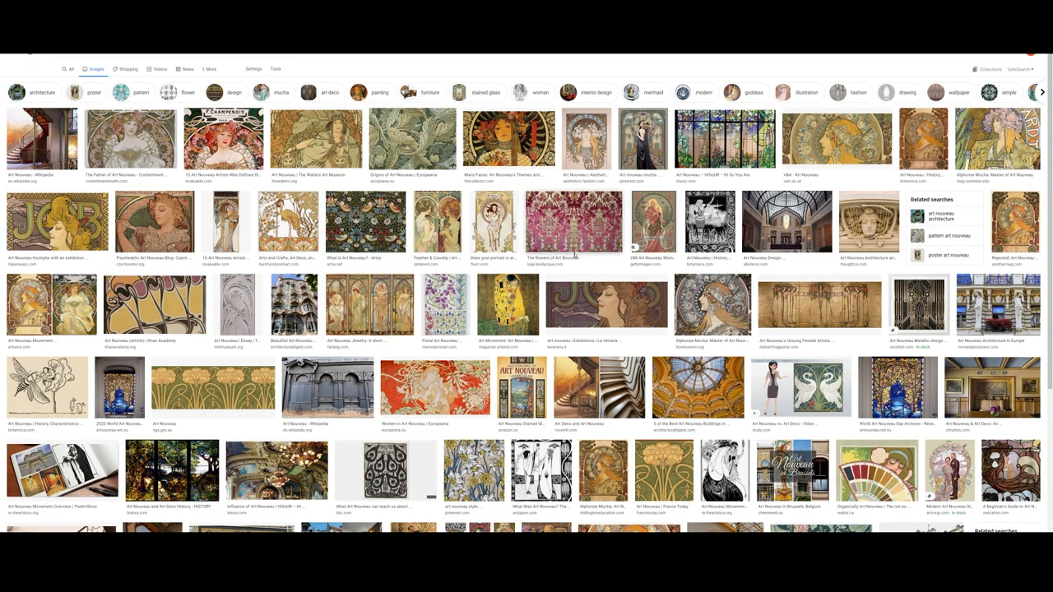
- Preview a Mucha-style Art Nouveau poster result and scroll down through the image results
click(223, 139)
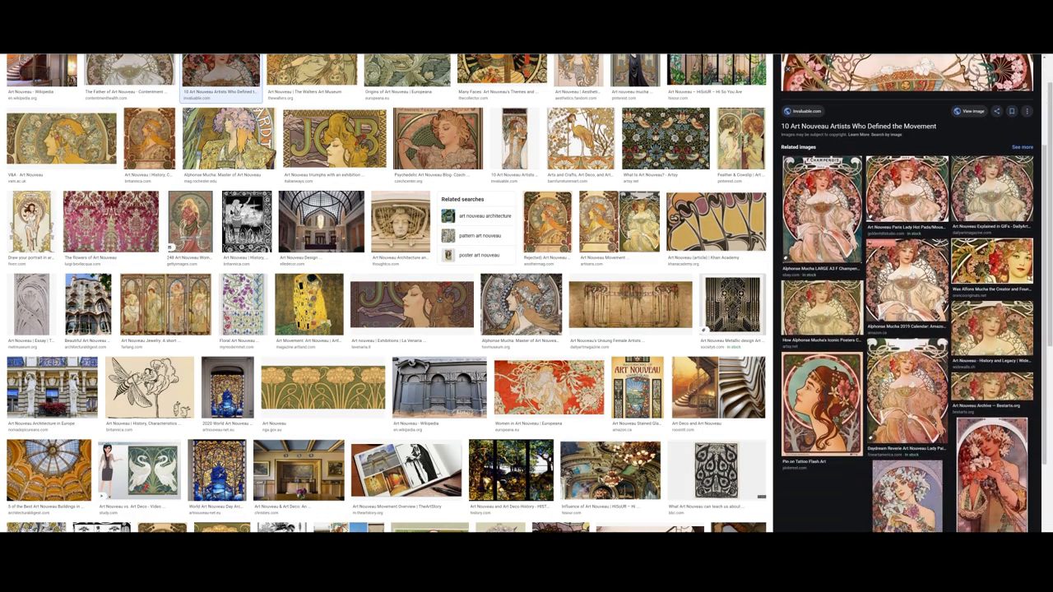
scroll(down, 3)
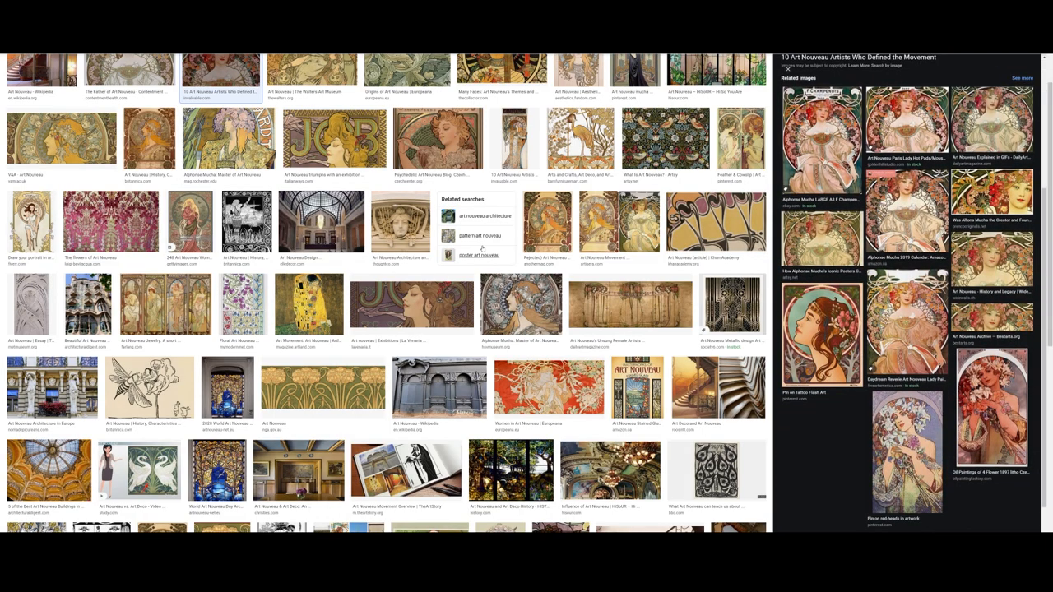
scroll(down, 3)
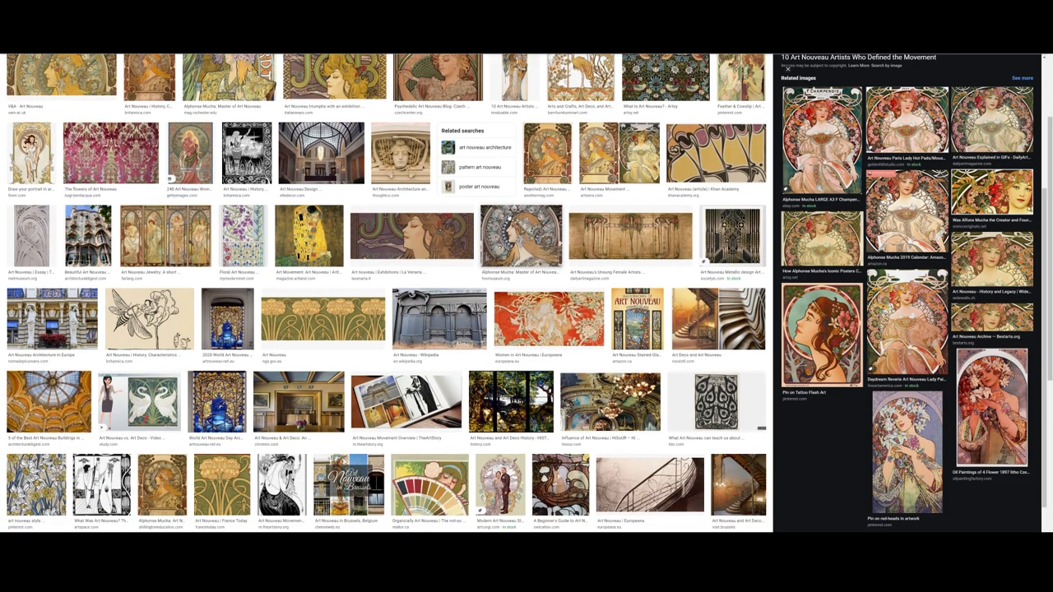
scroll(down, 3)
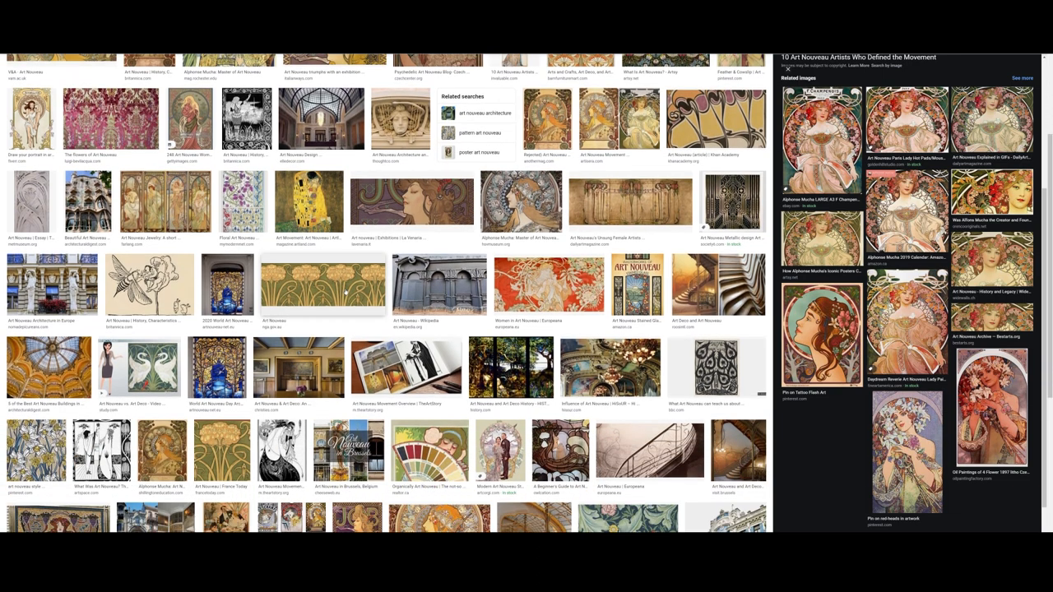
scroll(down, 3)
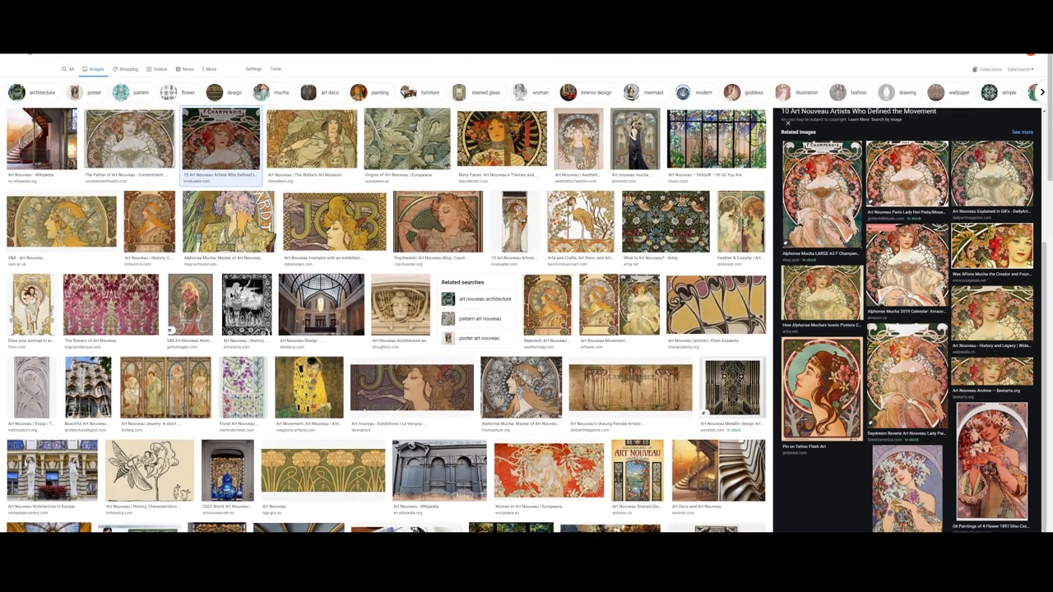
scroll(down, 3)
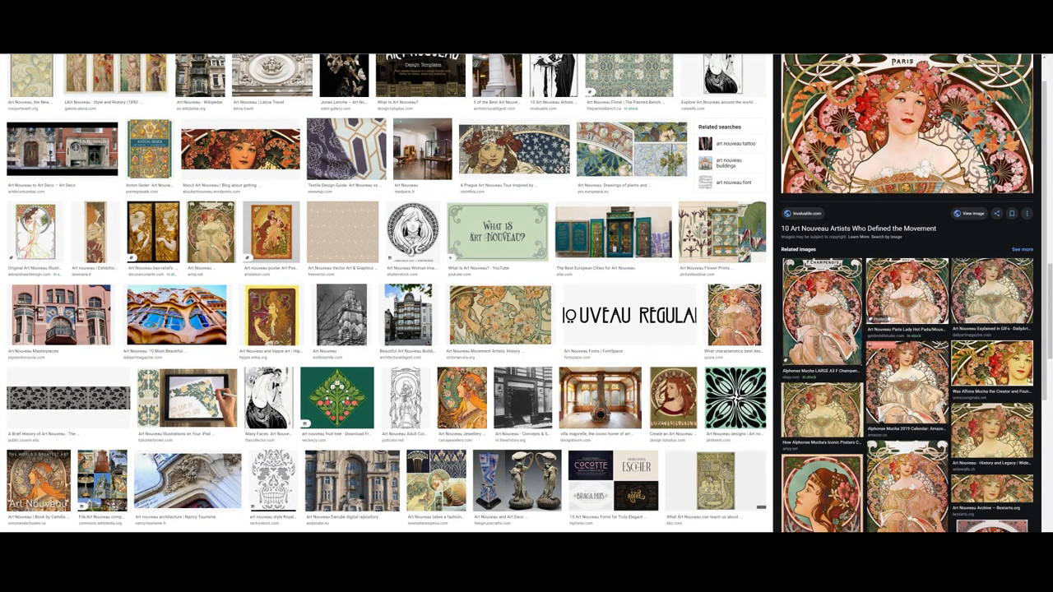
scroll(down, 3)
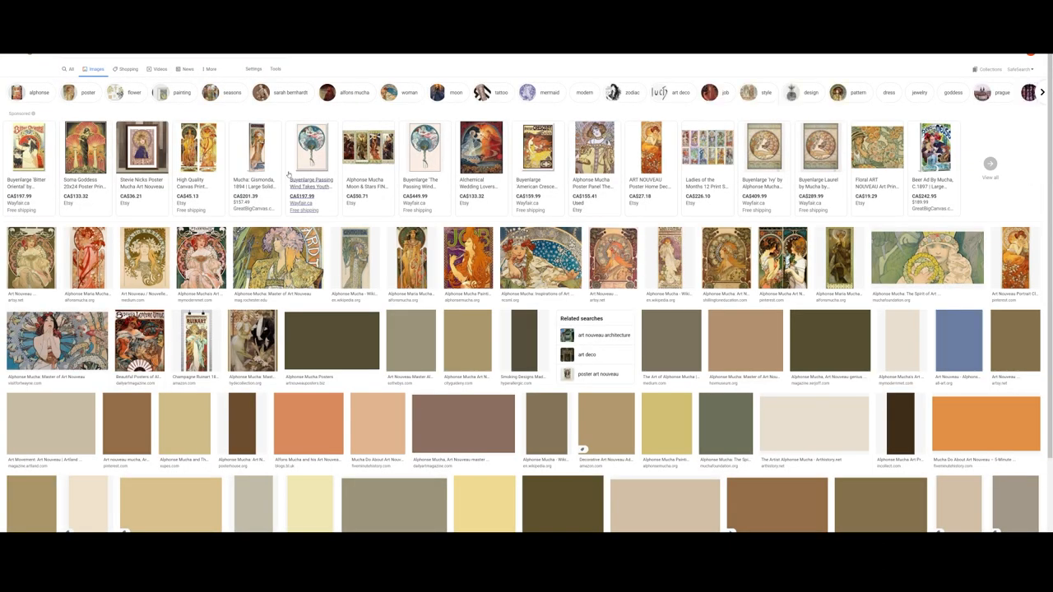
- Scroll the Mucha results down to the Moët & Chandon White Star poster
scroll(down, 3)
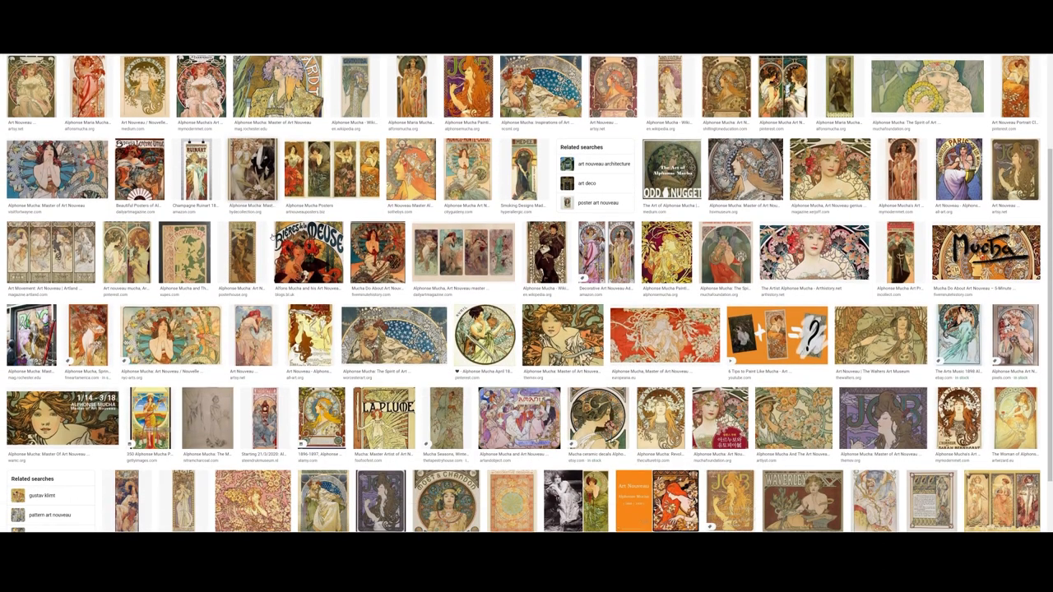
scroll(down, 3)
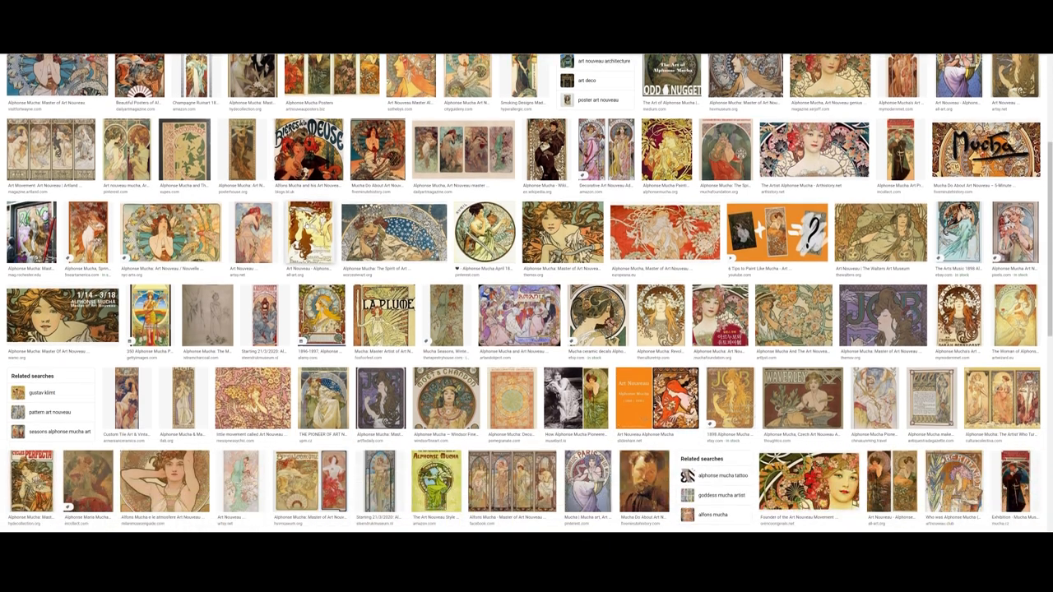
scroll(down, 3)
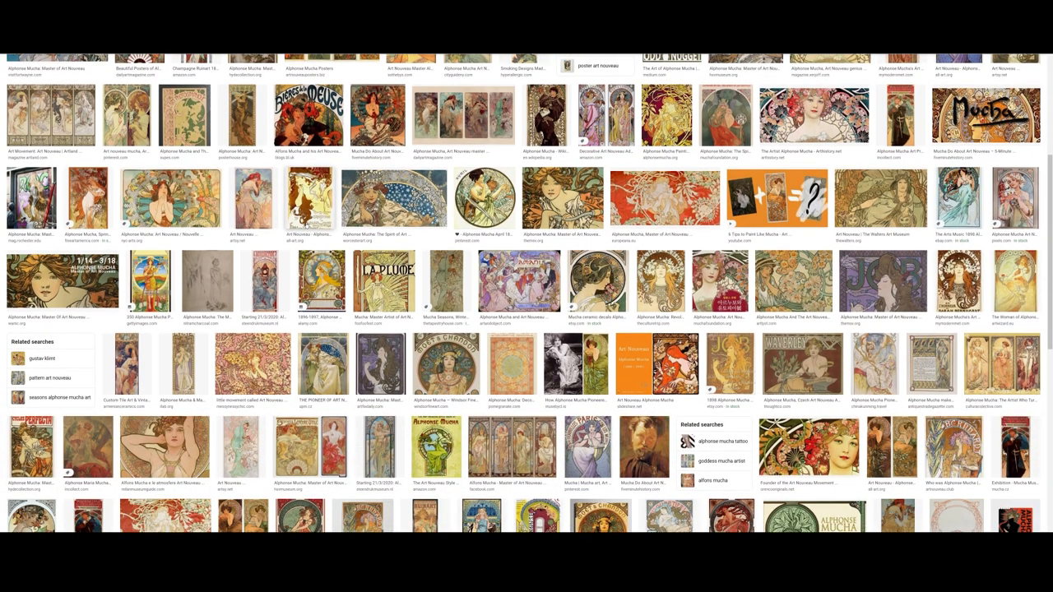
scroll(down, 3)
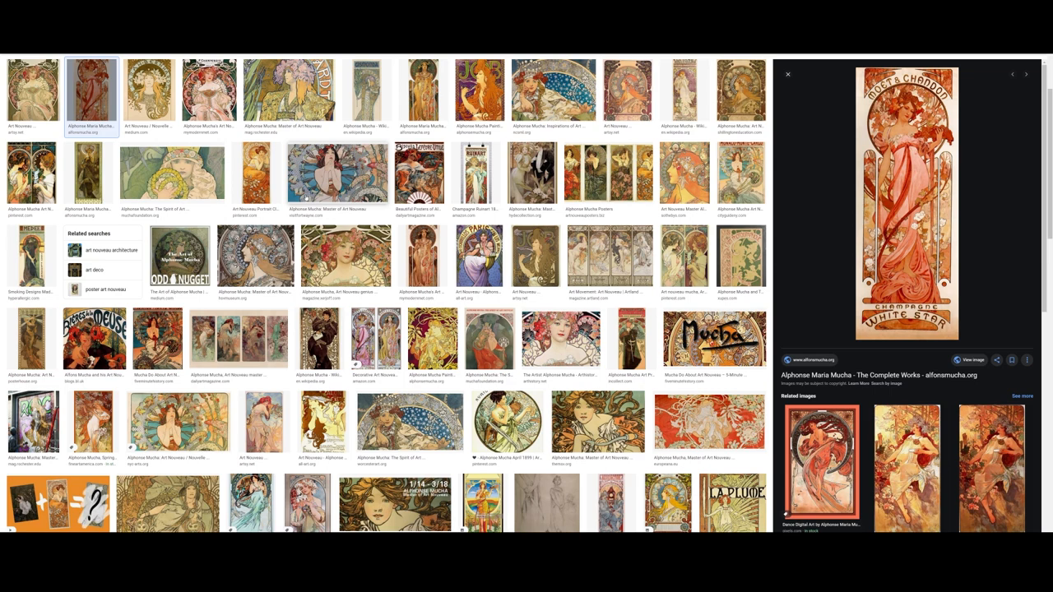
- Scroll past the Mucha poster results before switching back to the ZBrush medallion
scroll(down, 3)
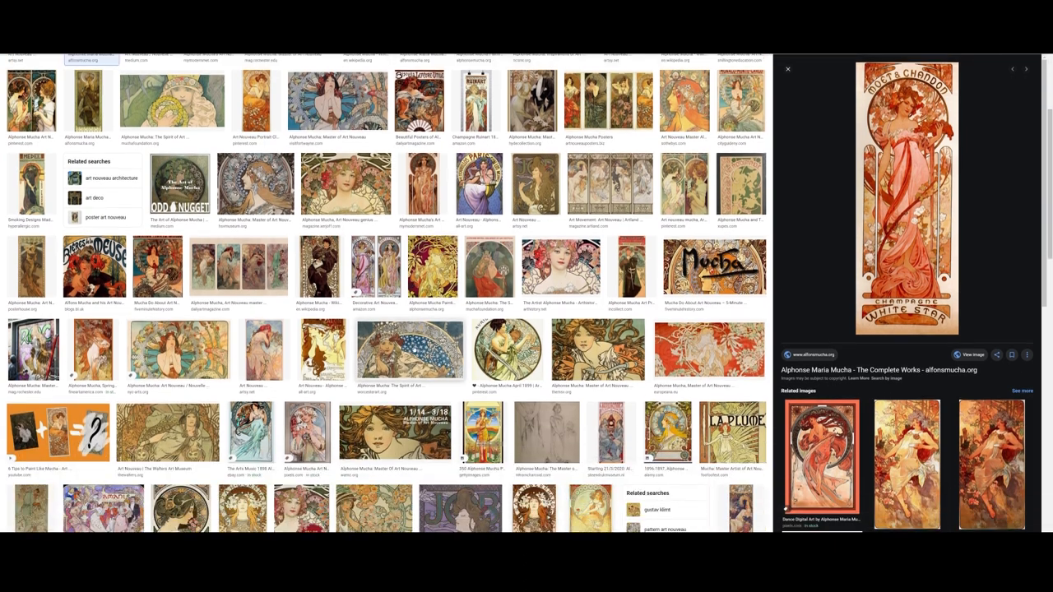
scroll(down, 3)
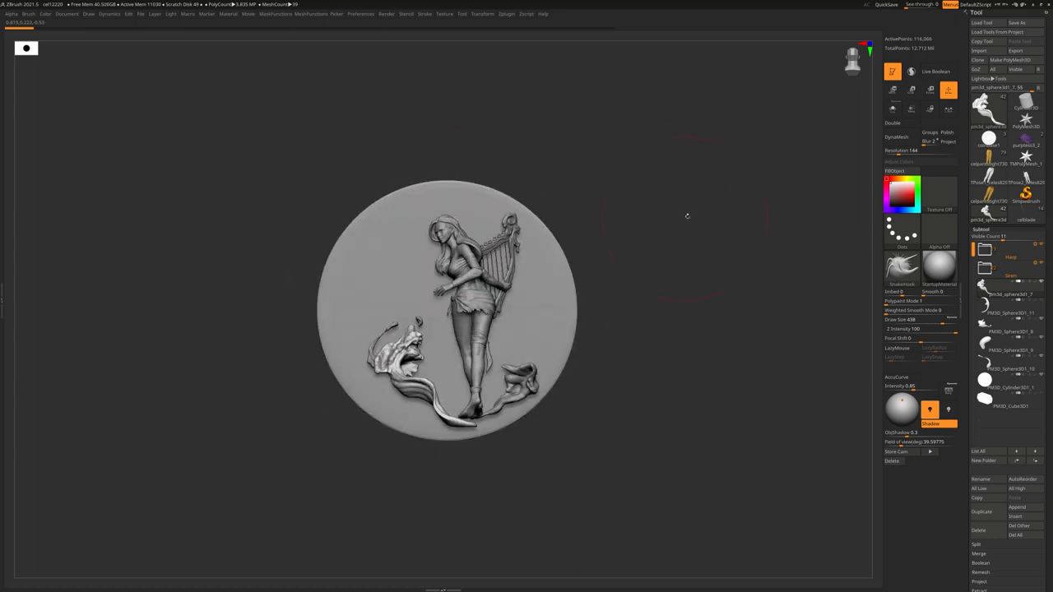
mouse_move(645, 204)
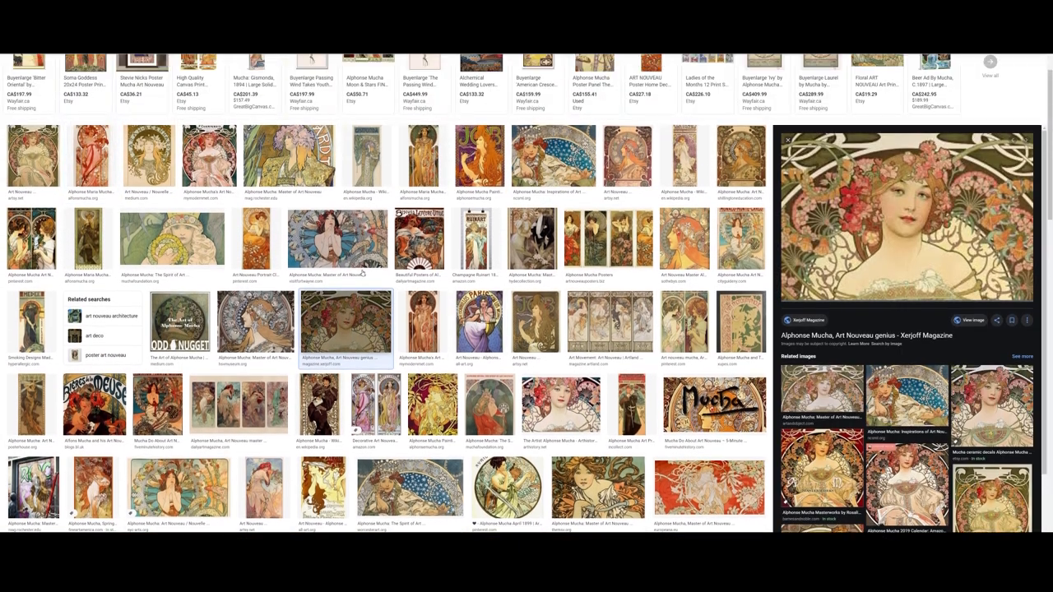
- Scroll the Mucha results toward the pixel-art blonde harp siren sprite
scroll(down, 3)
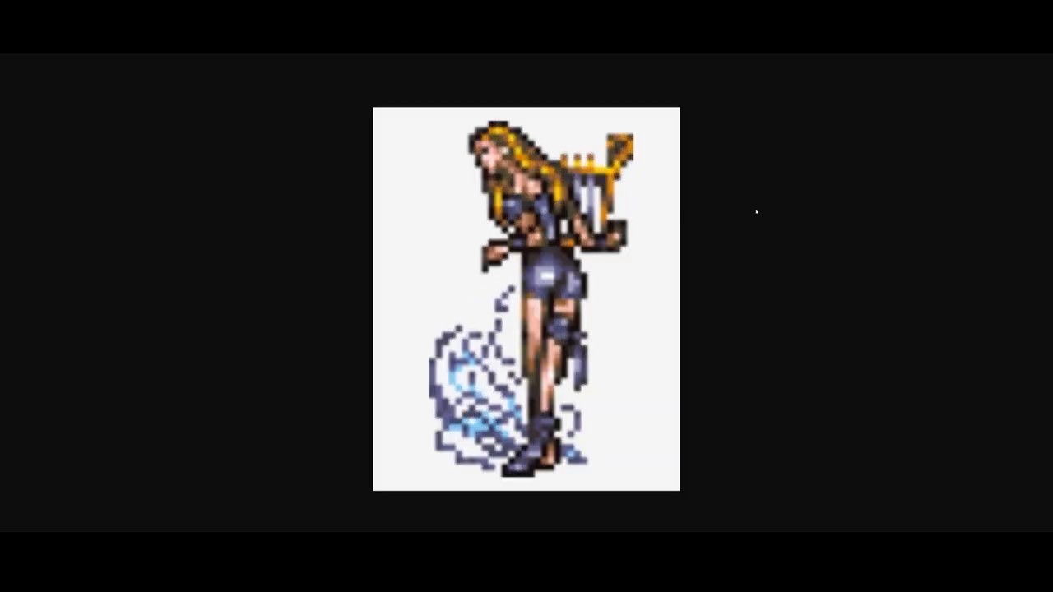
mouse_move(782, 207)
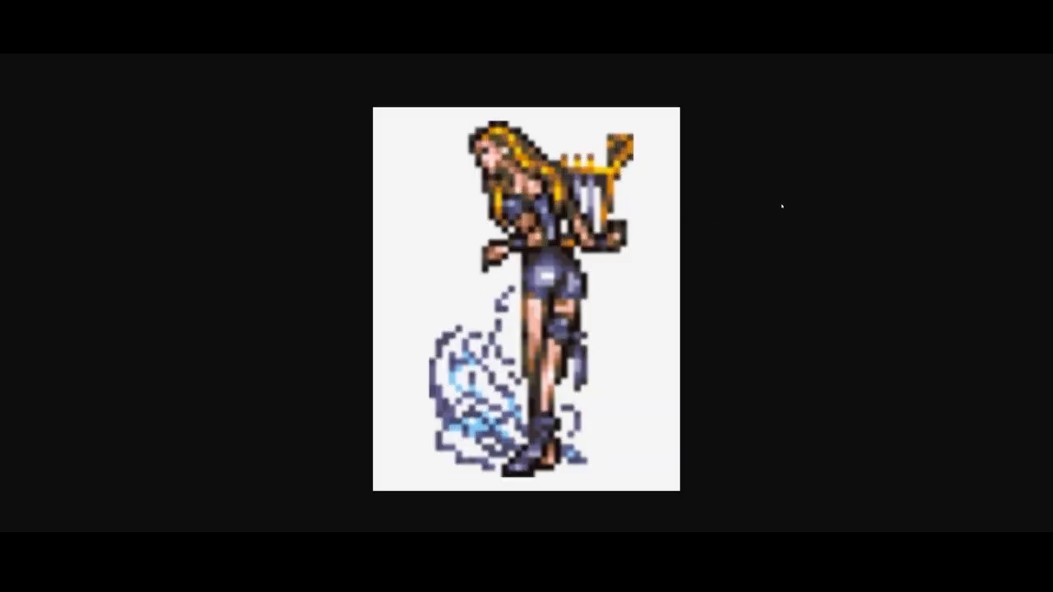